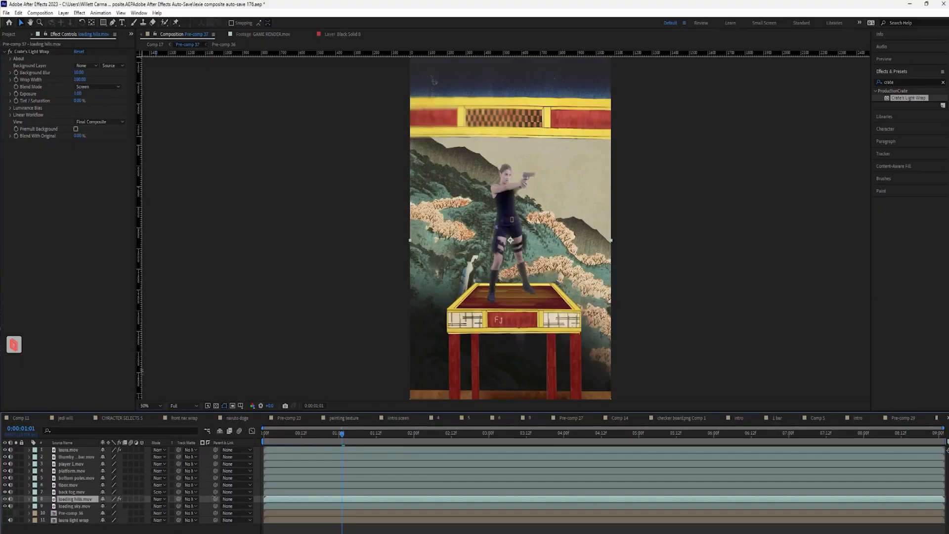
mouse_move(141, 92)
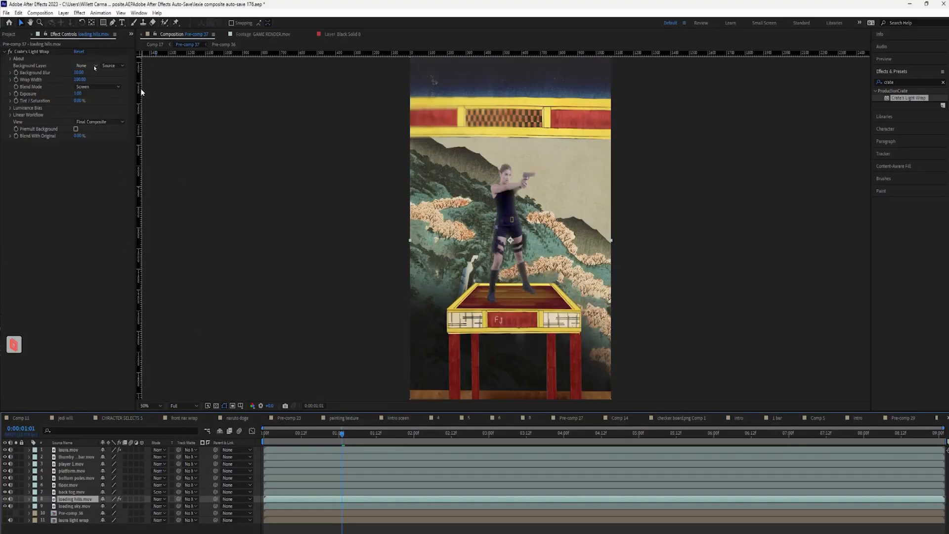
Set the loading hills layer's Light Wrap background to layer 8, loading hills.mov
click(83, 65)
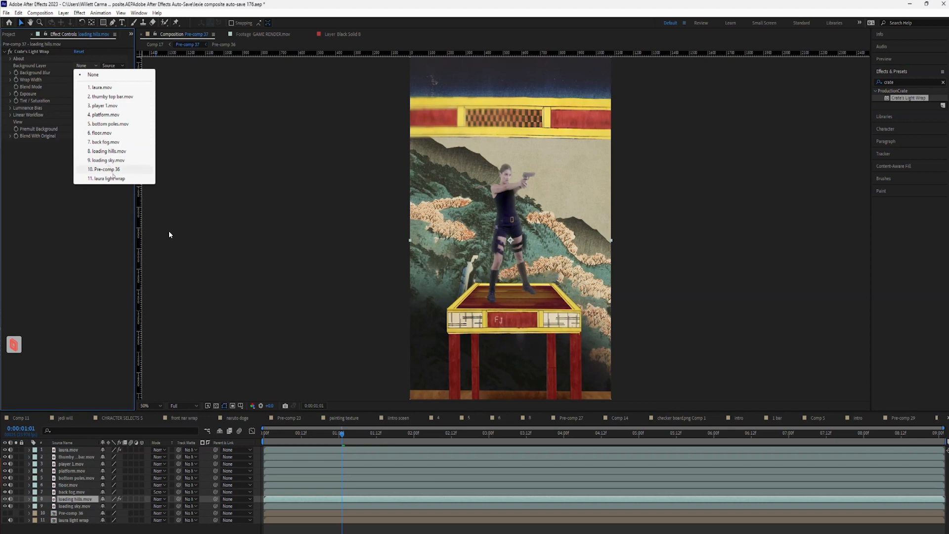
click(108, 161)
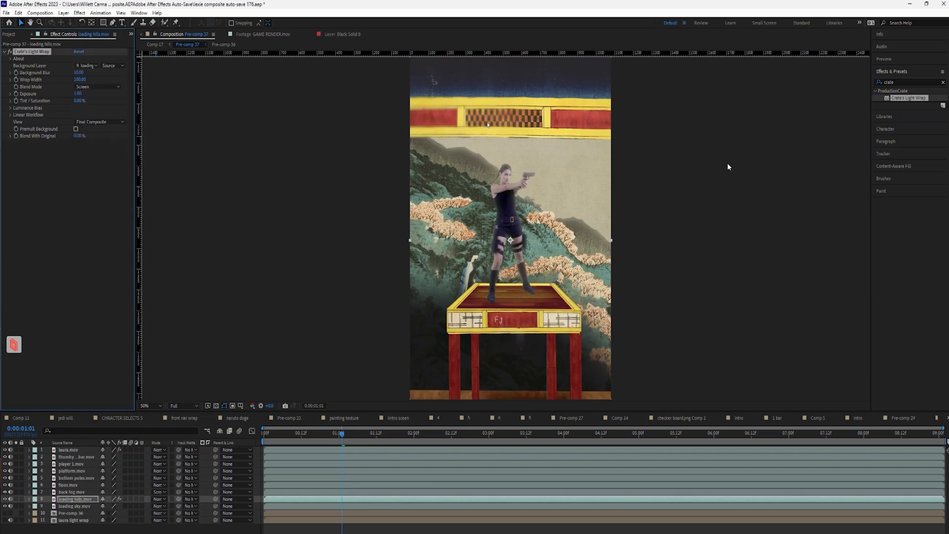
click(149, 405)
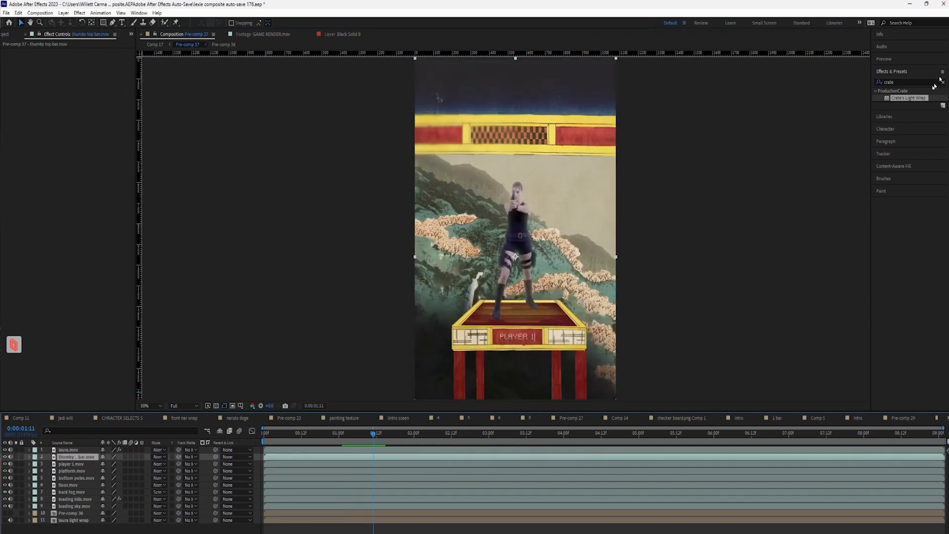
Select the floor layer to give it Light Wrap with layer 8 as background
click(72, 457)
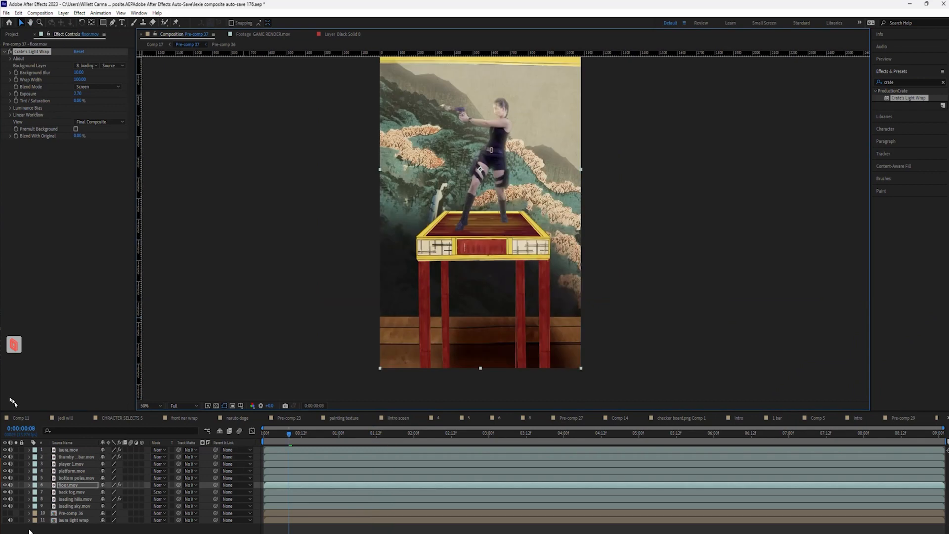
Show the bottom poles layer's effects, then the platform layer's empty effects
click(77, 477)
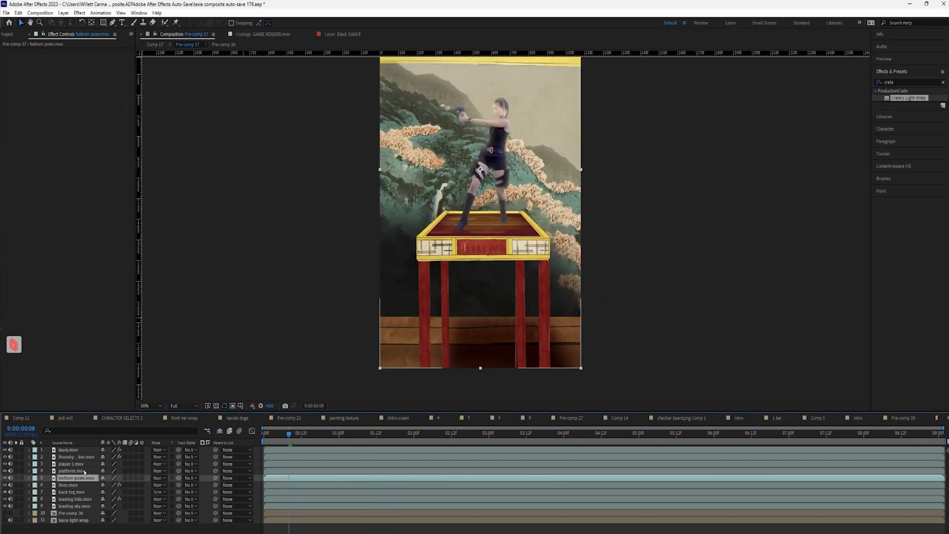
click(70, 463)
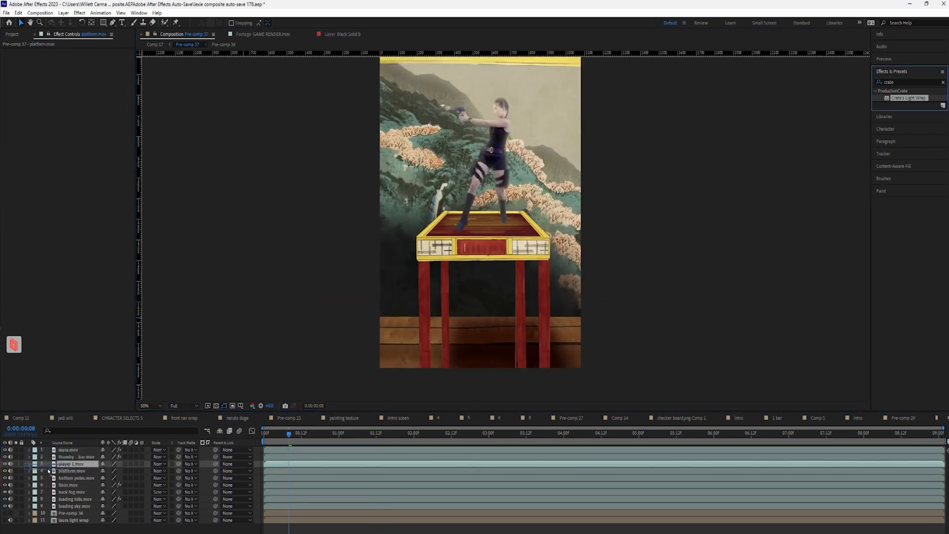